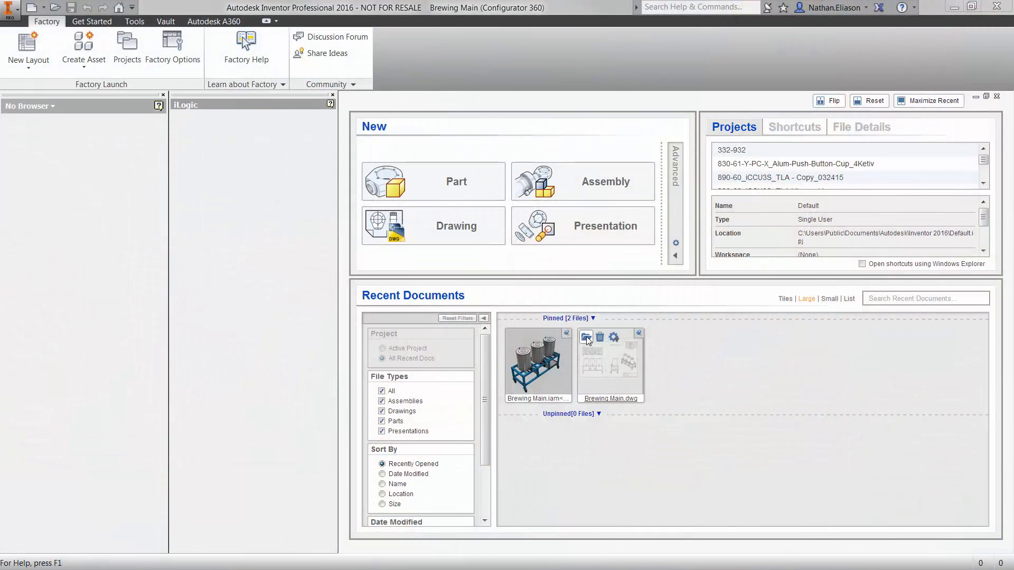
- Open Brewing Main.dwg and select the ViewHeights rule in the iLogic browser under Annotate
double_click(610, 363)
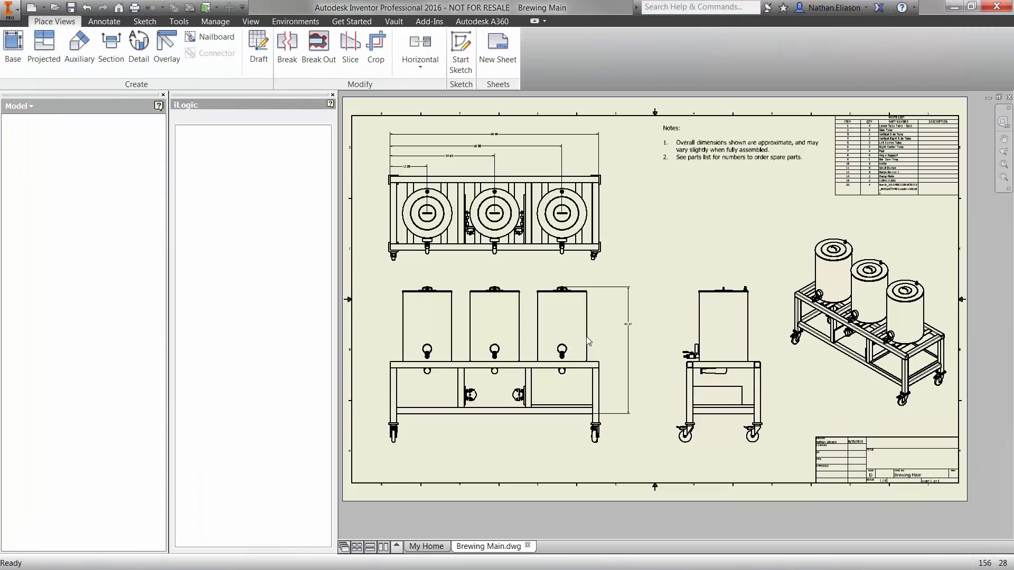
left_click(104, 21)
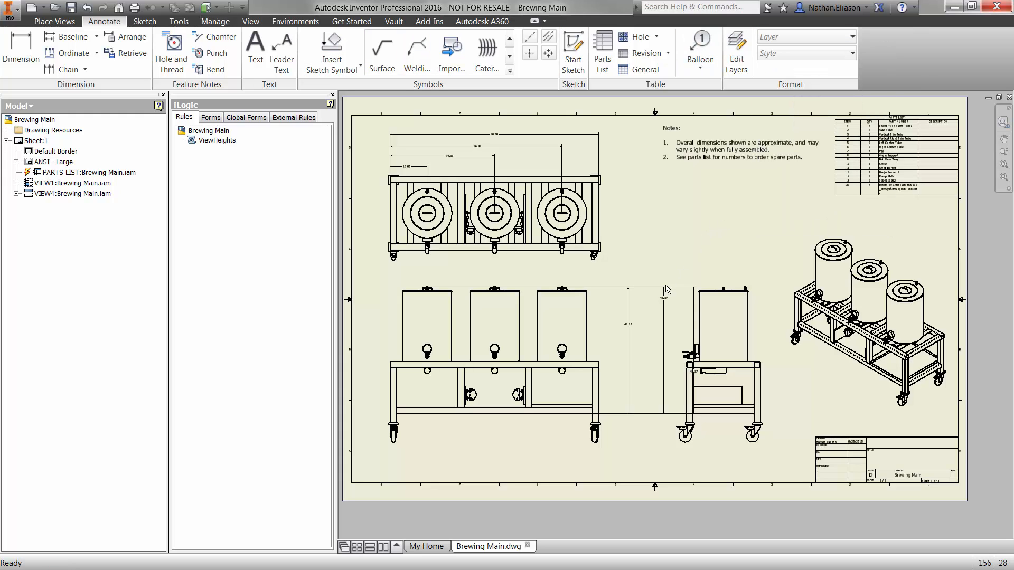
left_click(718, 320)
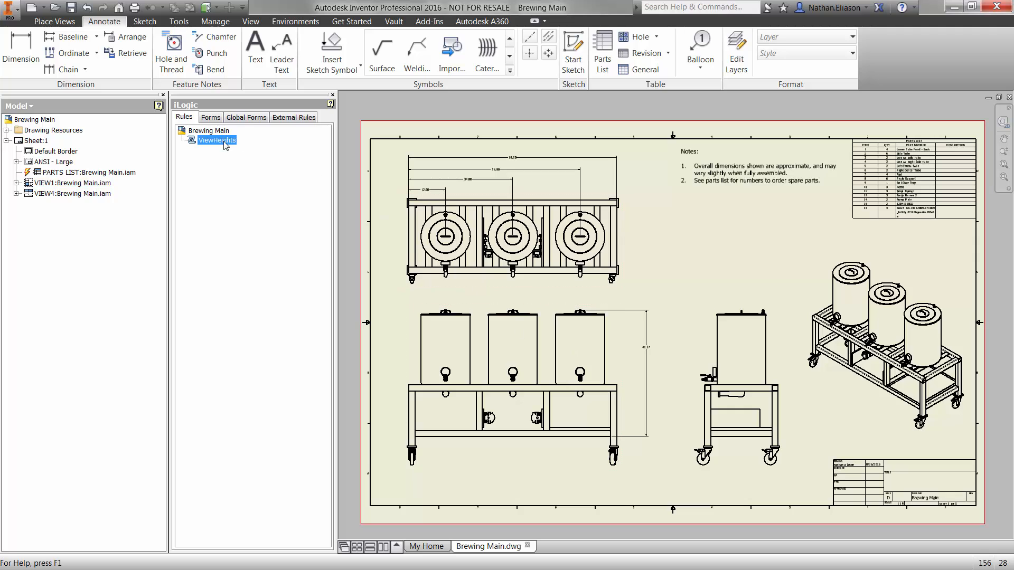
- Review the ViewHeights rule code in Edit Rule, then view Brewing Main.iam parameters
double_click(216, 141)
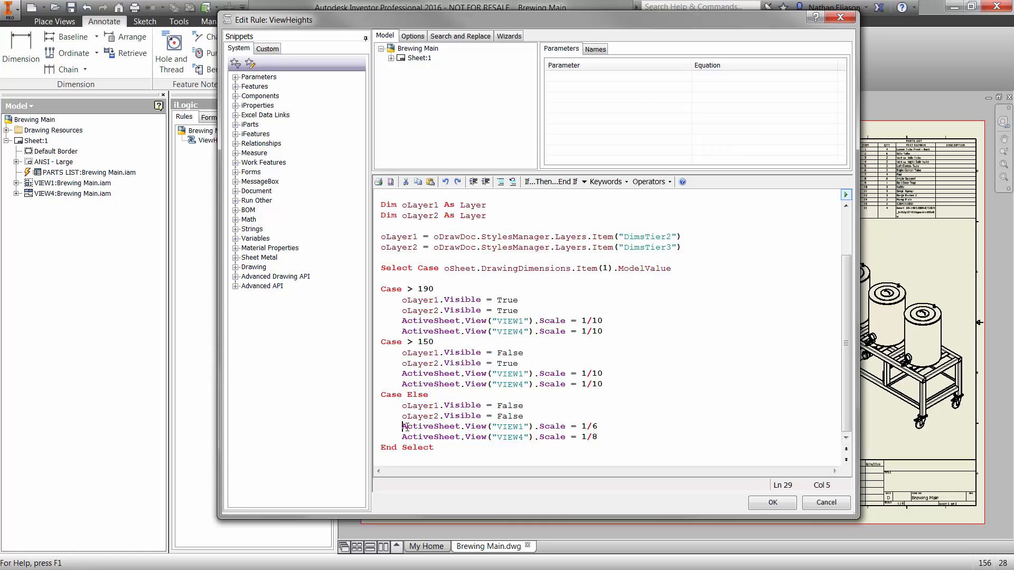
left_click_drag(403, 426, 596, 437)
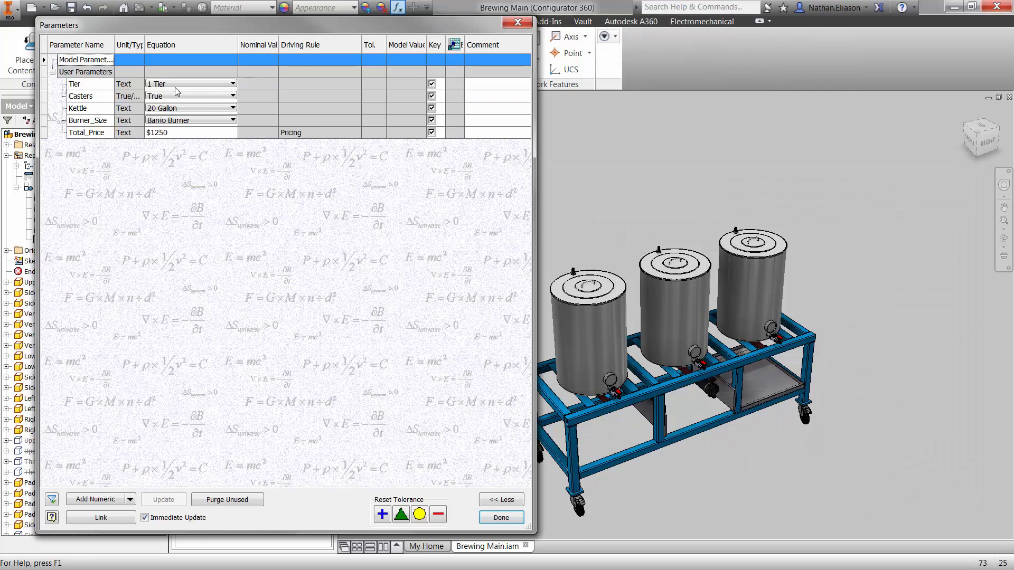
- Set Tier to 3 Tier in the Parameters dialog and close it with Done
left_click(232, 84)
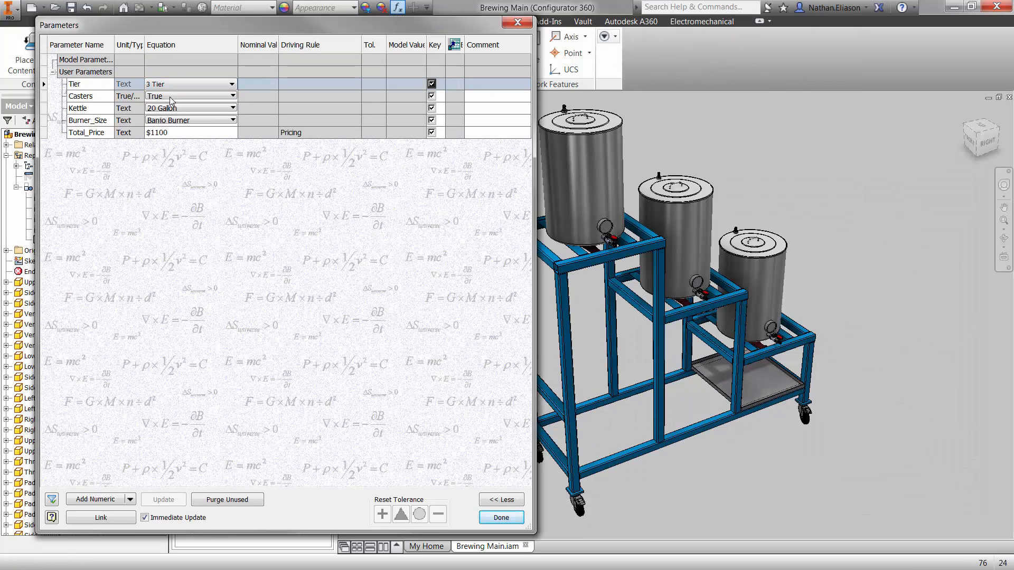
left_click(501, 517)
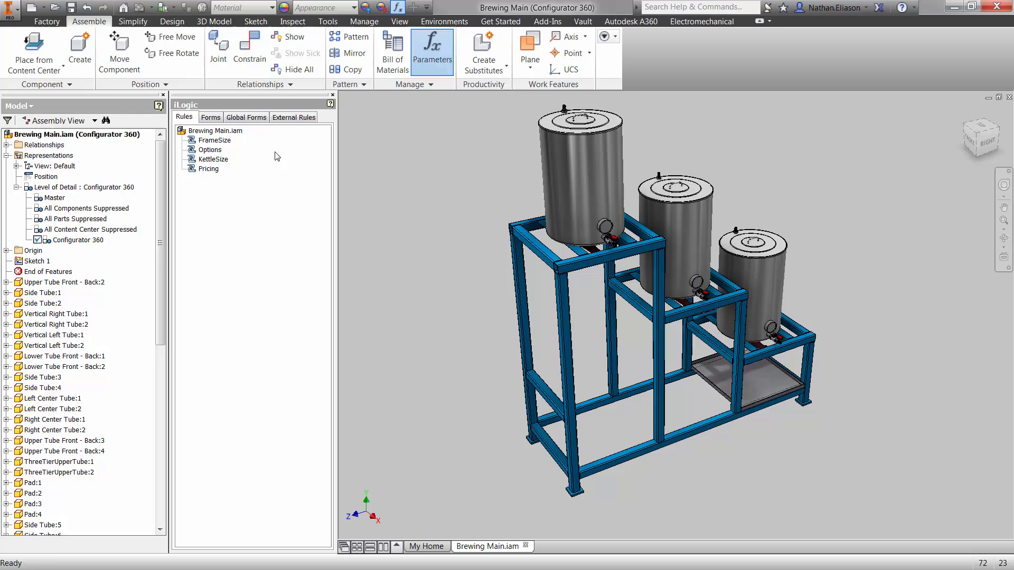
left_click(490, 547)
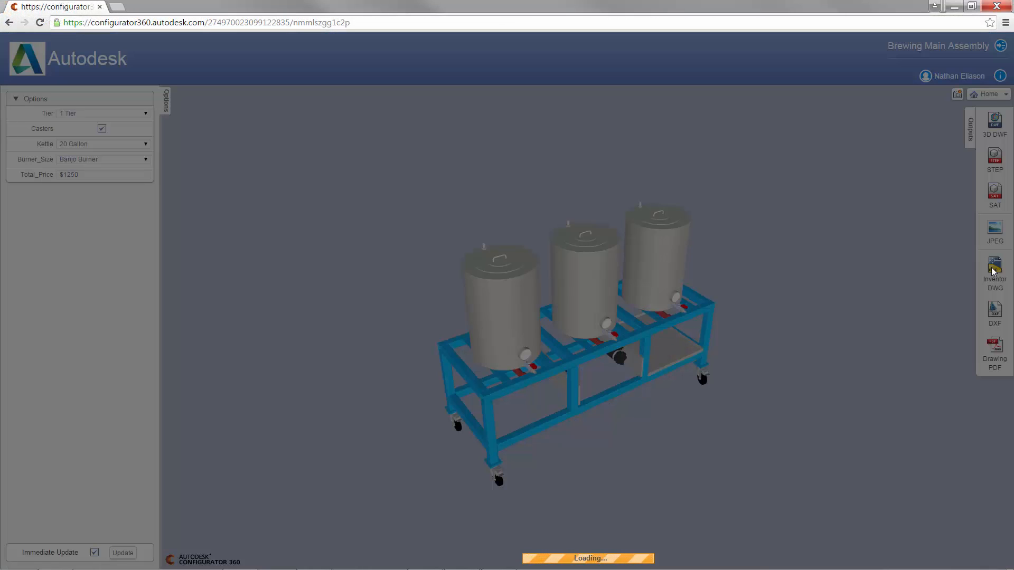
- Download the 1 Tier stand as Inventor DWG and open Brewing Main from Explorer
left_click(993, 267)
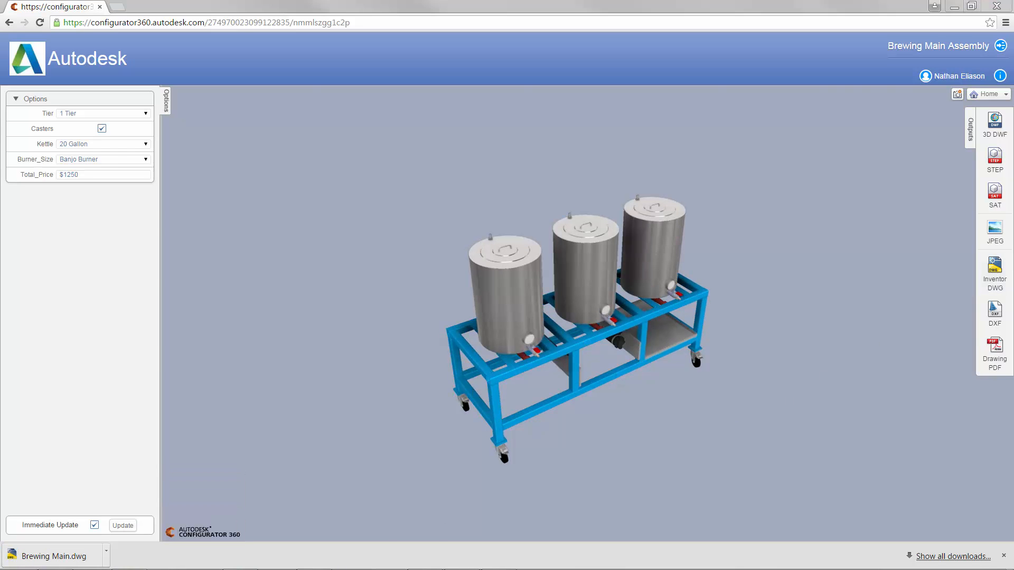
right_click(355, 185)
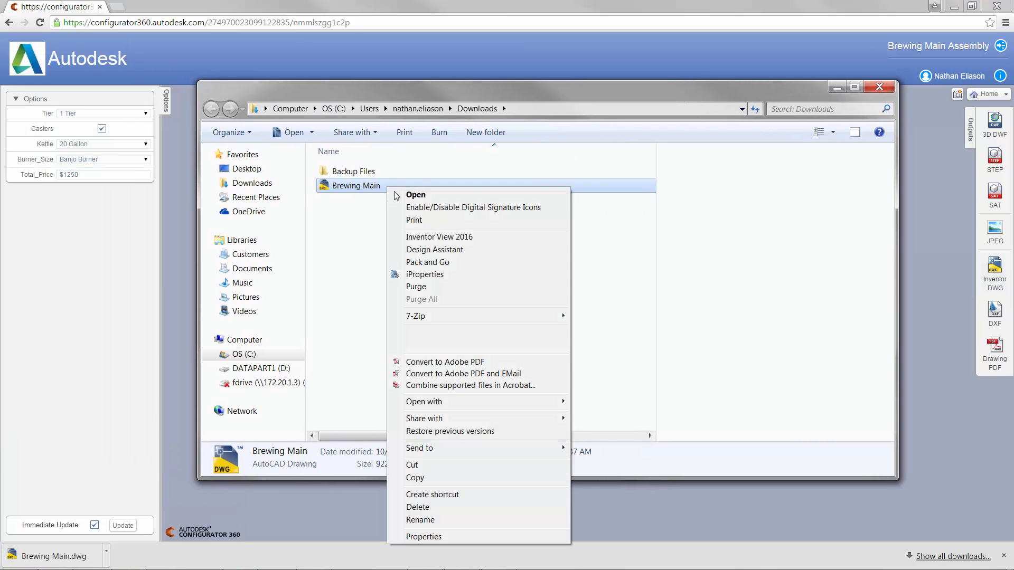
left_click(439, 237)
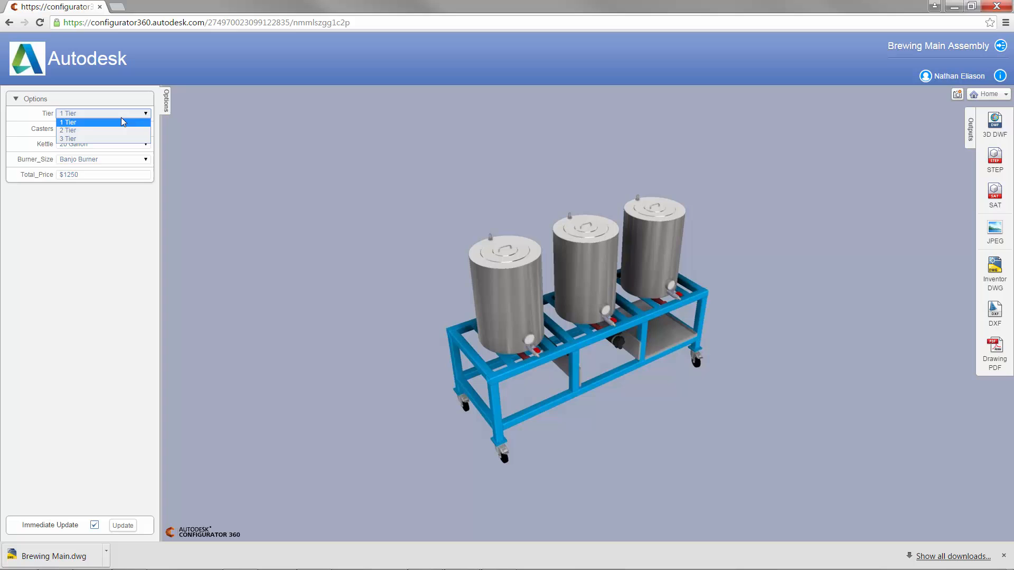
- Choose 3 Tier and uncheck Casters, then download as Brewing Main (1).dwg
left_click(67, 139)
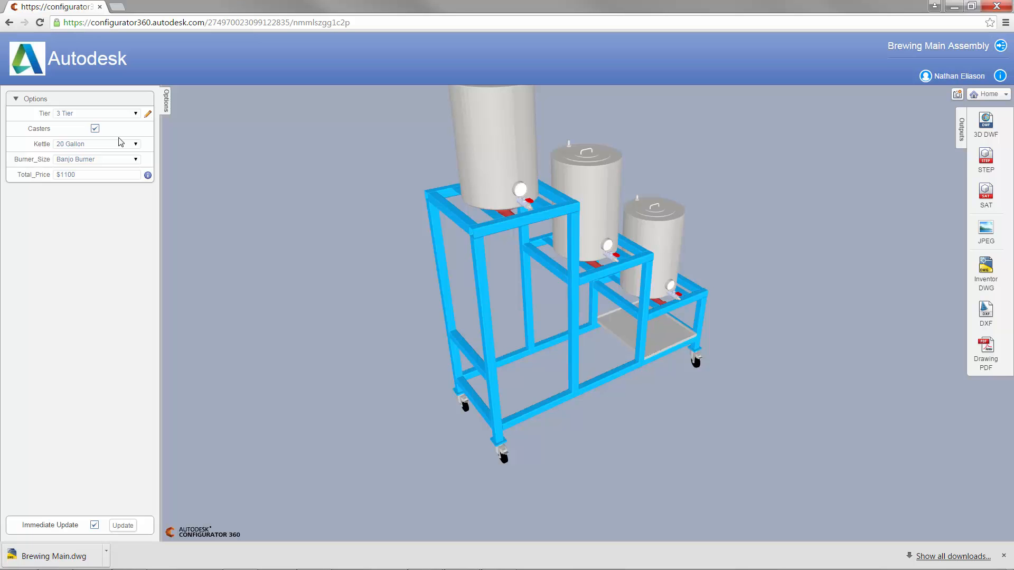
left_click(94, 128)
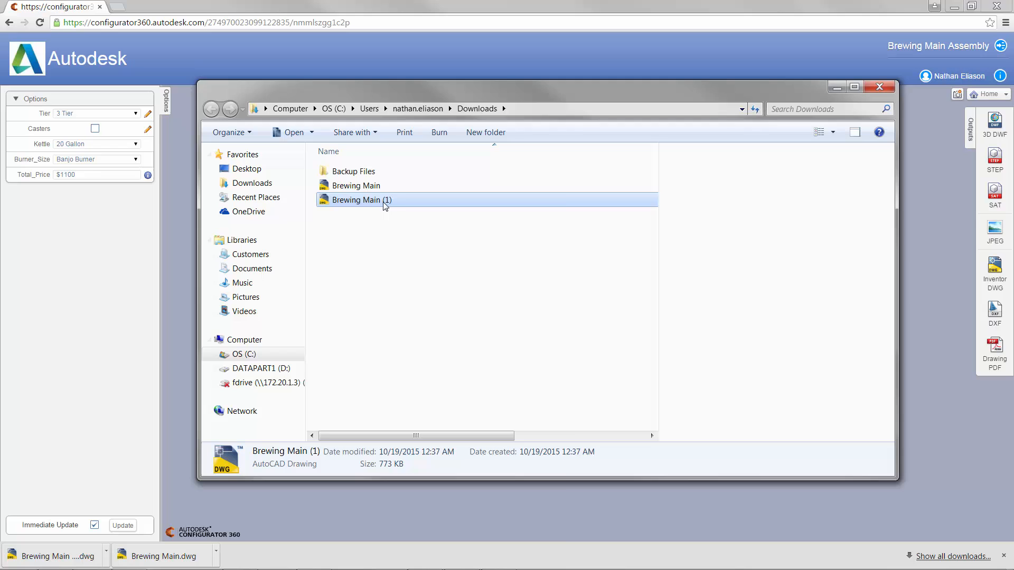
- Open Brewing Main (1).dwg in Inventor View and maximize the window
double_click(356, 199)
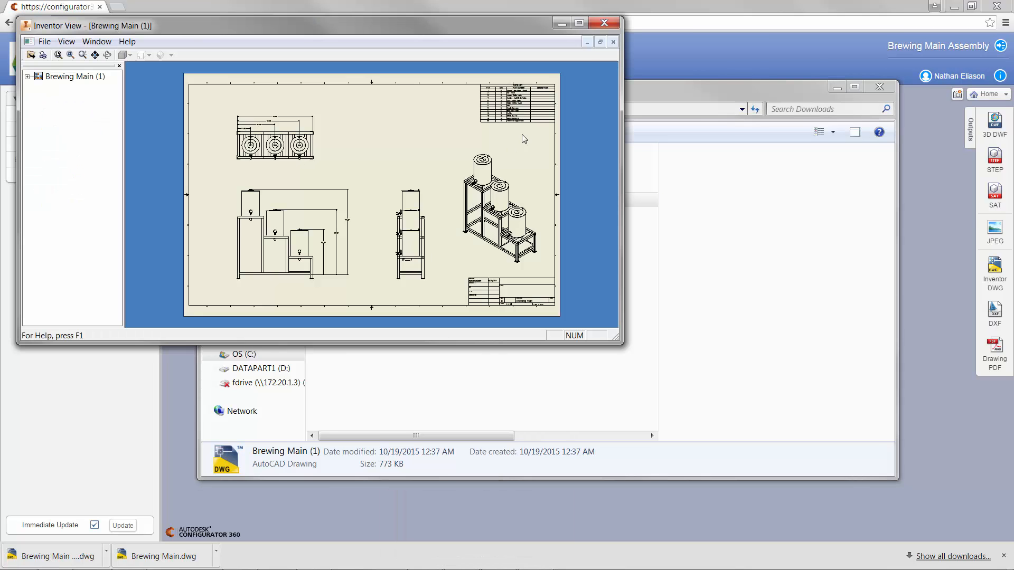
left_click(579, 23)
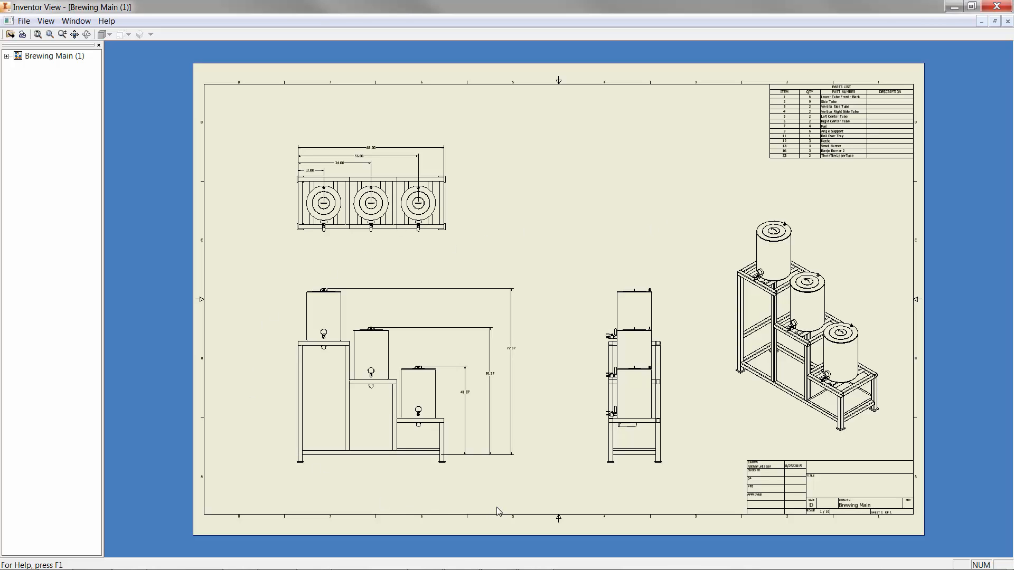
mouse_move(809, 180)
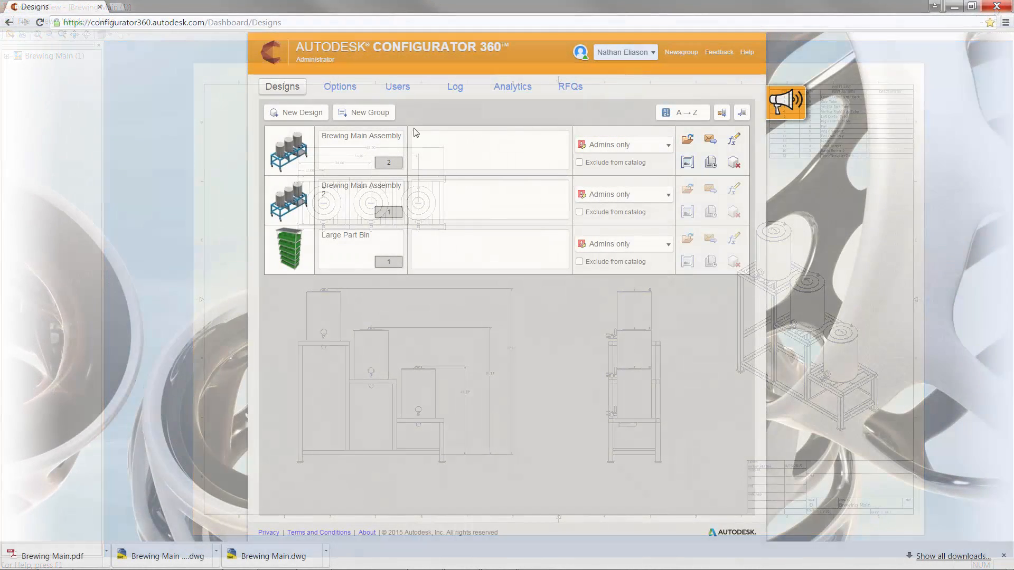
- Open Options > Downloads and confirm Inventor DWG, DXF and Drawing PDF are checked
left_click(340, 86)
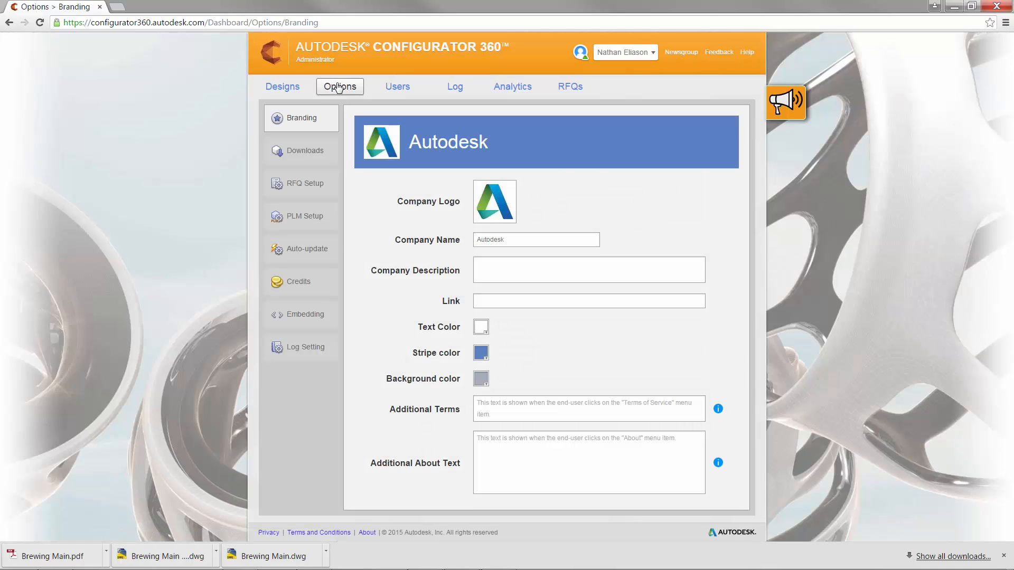
left_click(302, 151)
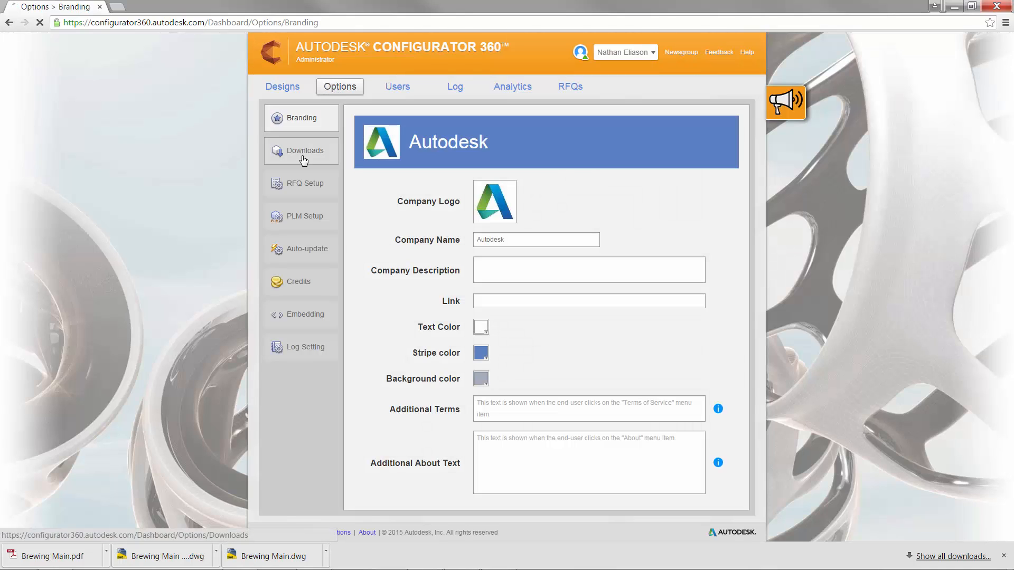
left_click(305, 150)
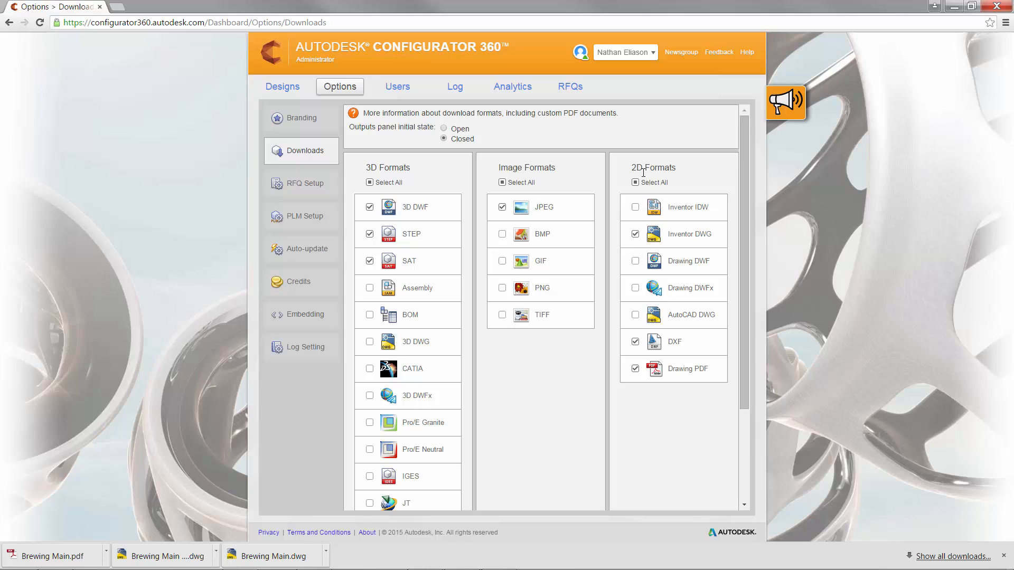